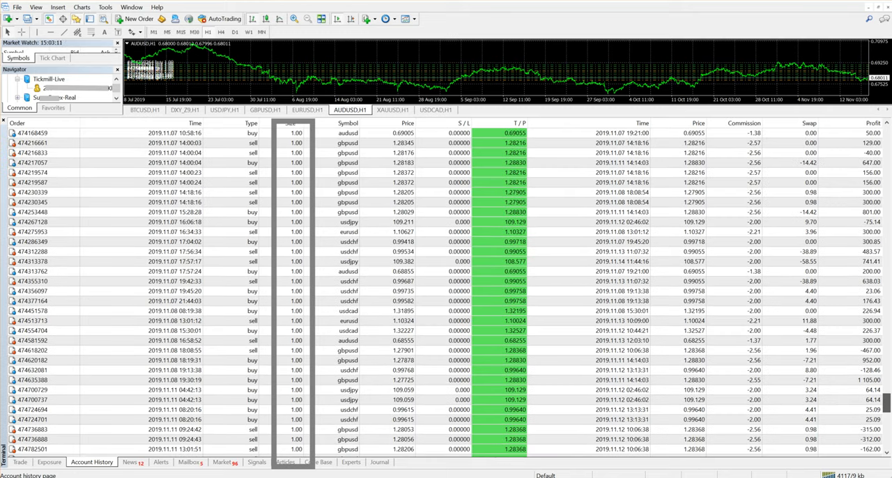
- Scroll through the open hedging trades, then return to the Account History tab
scroll(up, 3)
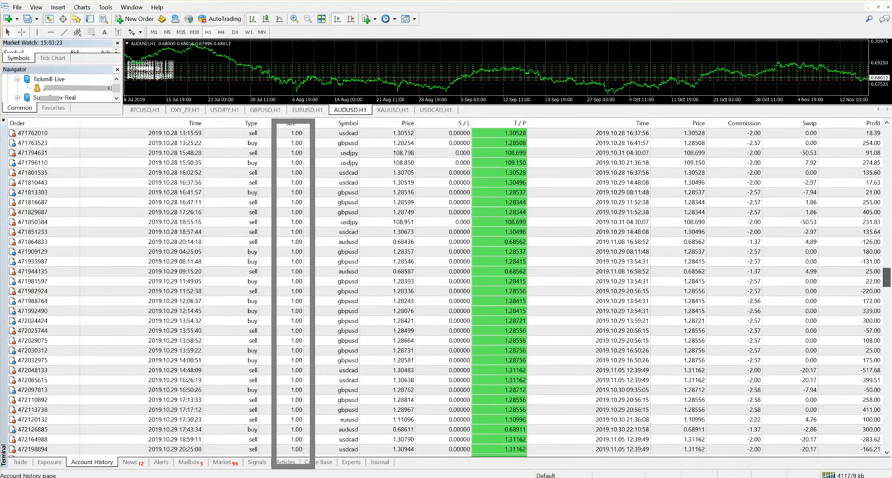
scroll(up, 3)
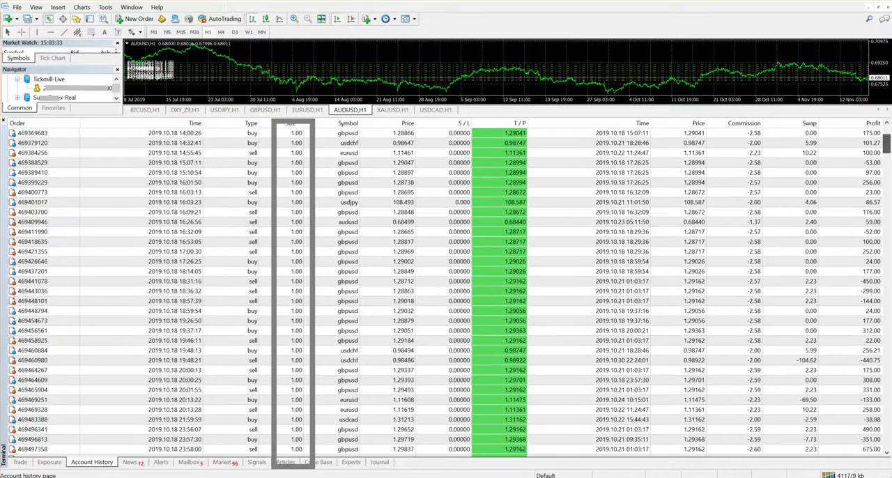
scroll(down, 3)
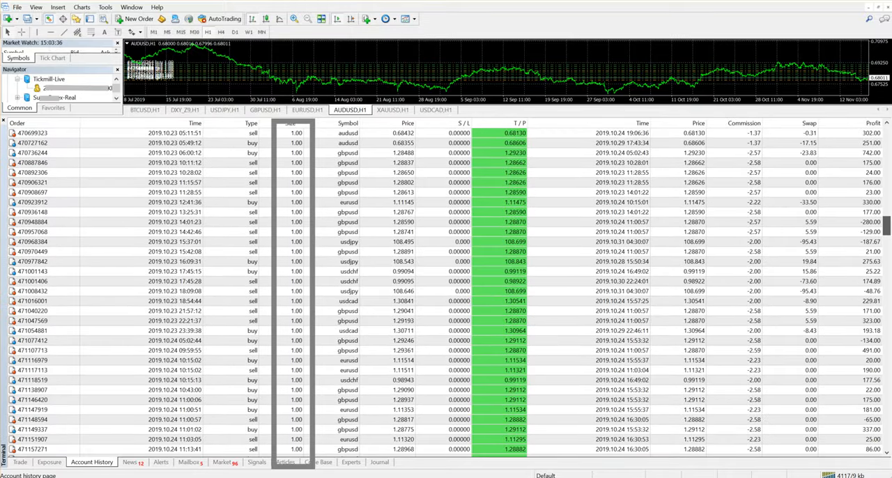
scroll(down, 3)
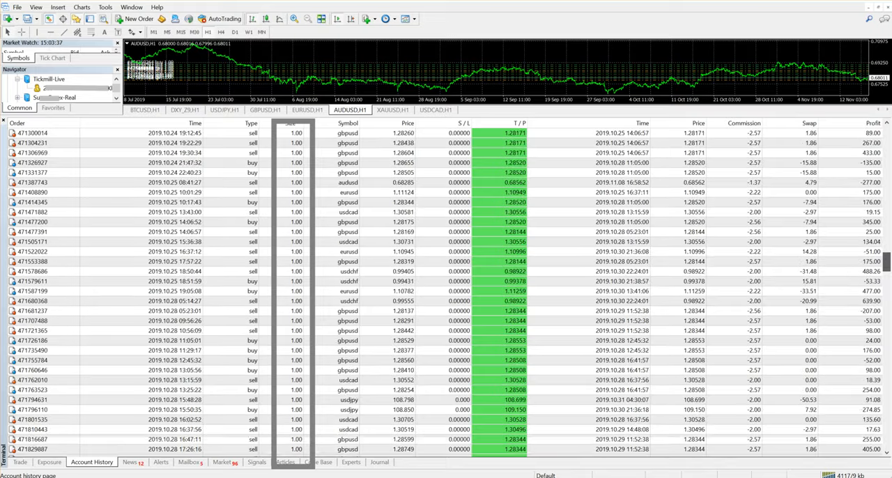
scroll(down, 3)
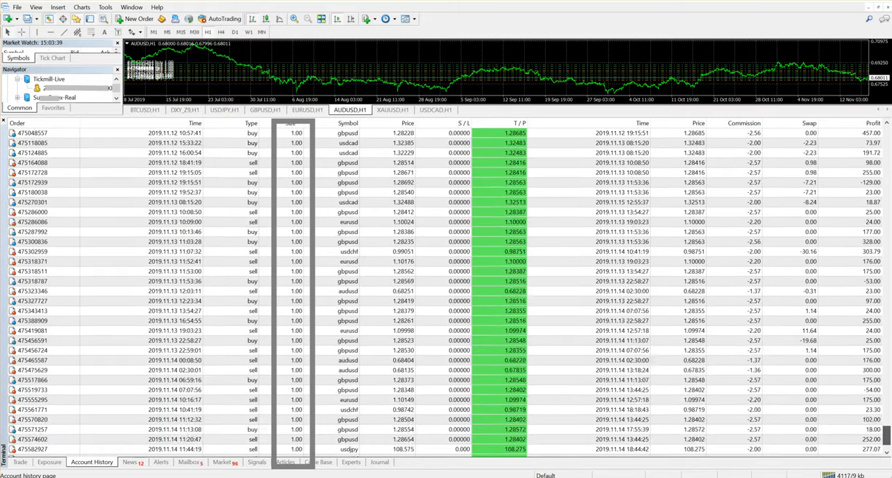
scroll(down, 3)
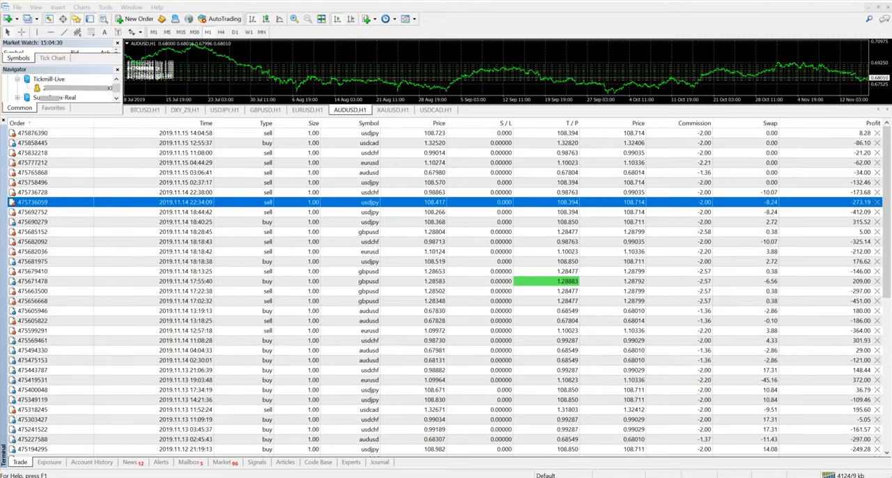
scroll(down, 3)
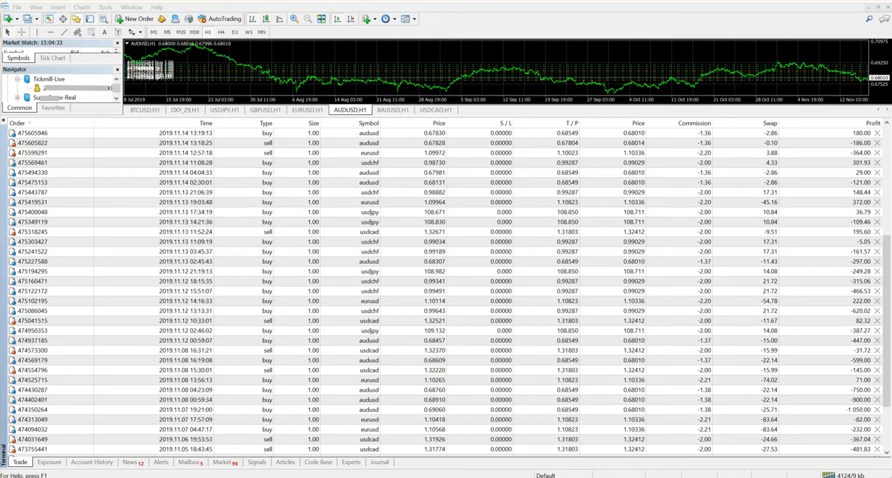
scroll(down, 3)
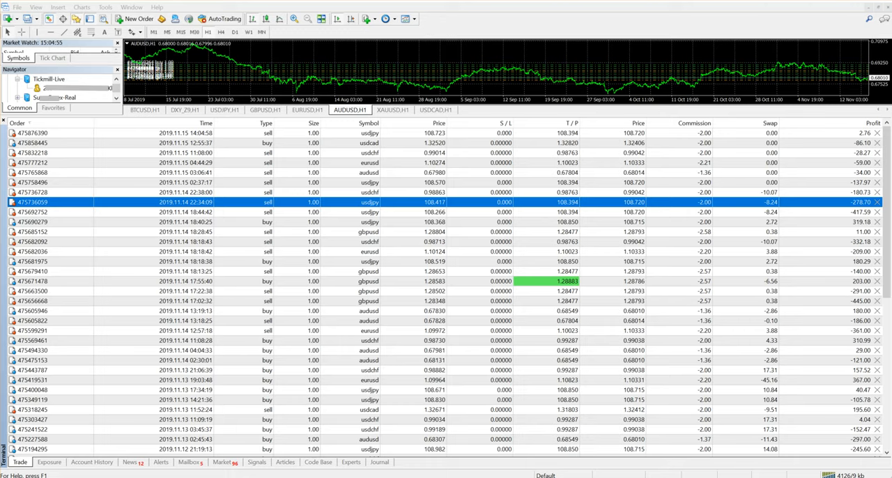
scroll(down, 3)
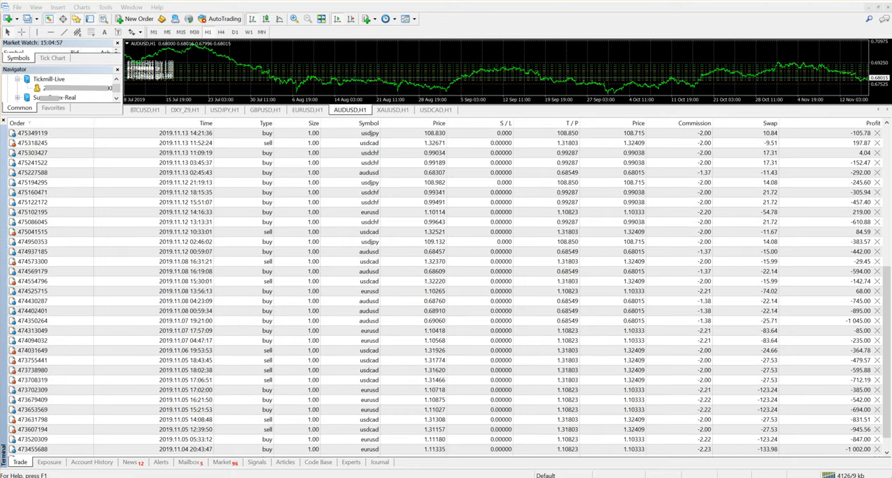
click(91, 463)
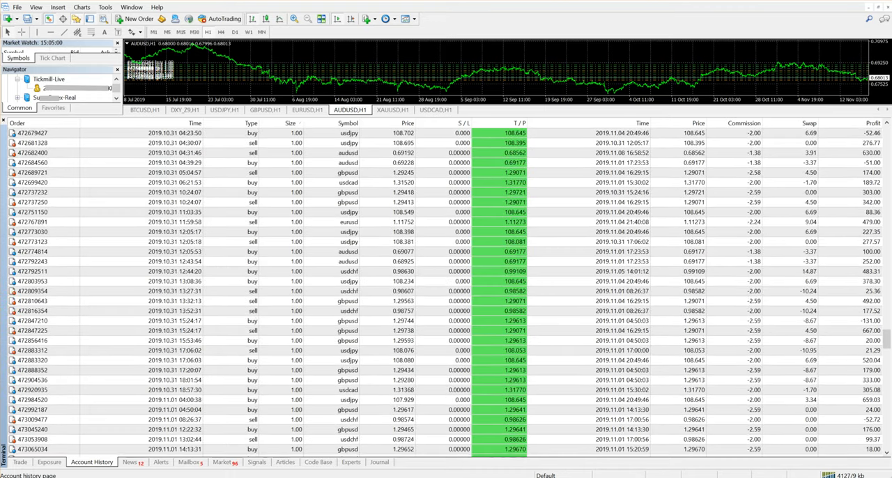
- Scroll the history to show the 59,027.26 profit, 10,000 deposit and -500 withdrawal summary
scroll(up, 3)
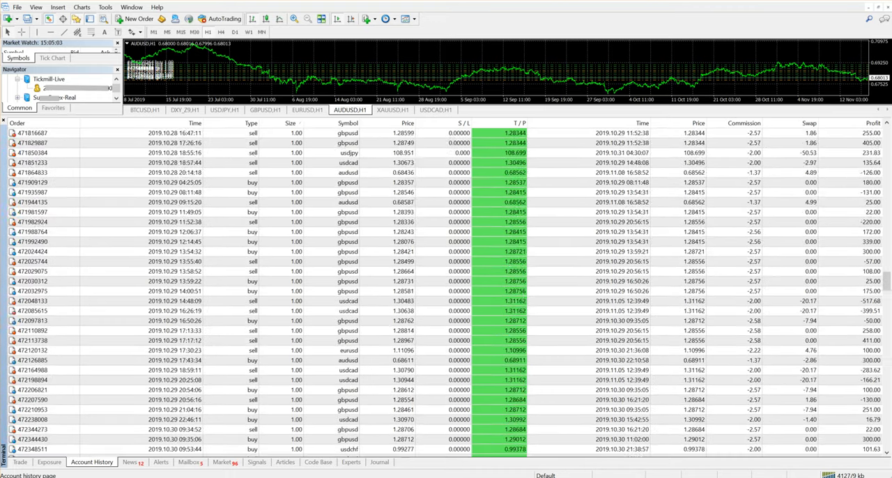
scroll(up, 3)
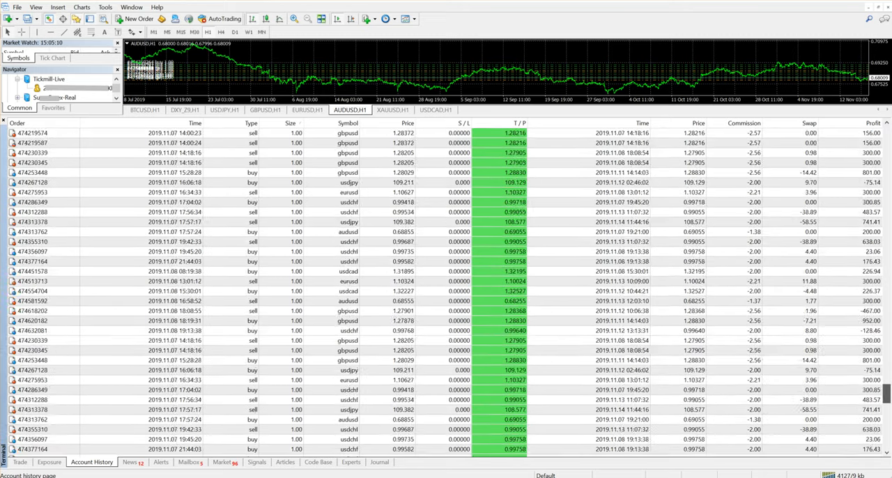
scroll(down, 3)
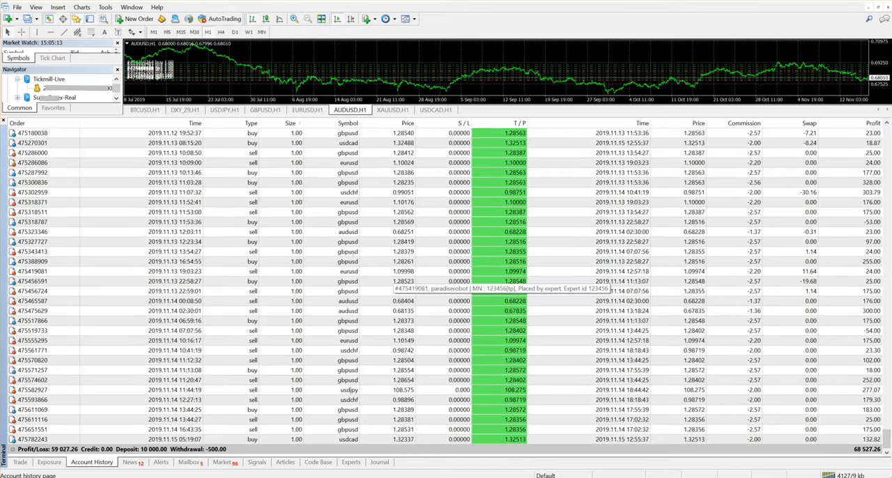